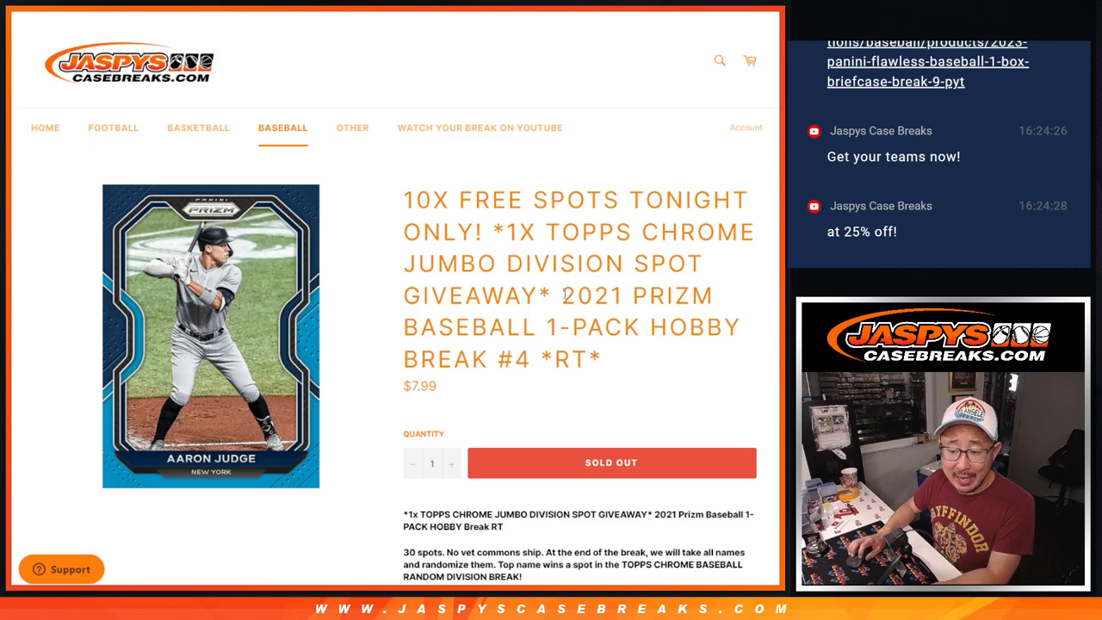
pyautogui.moveTo(644, 362)
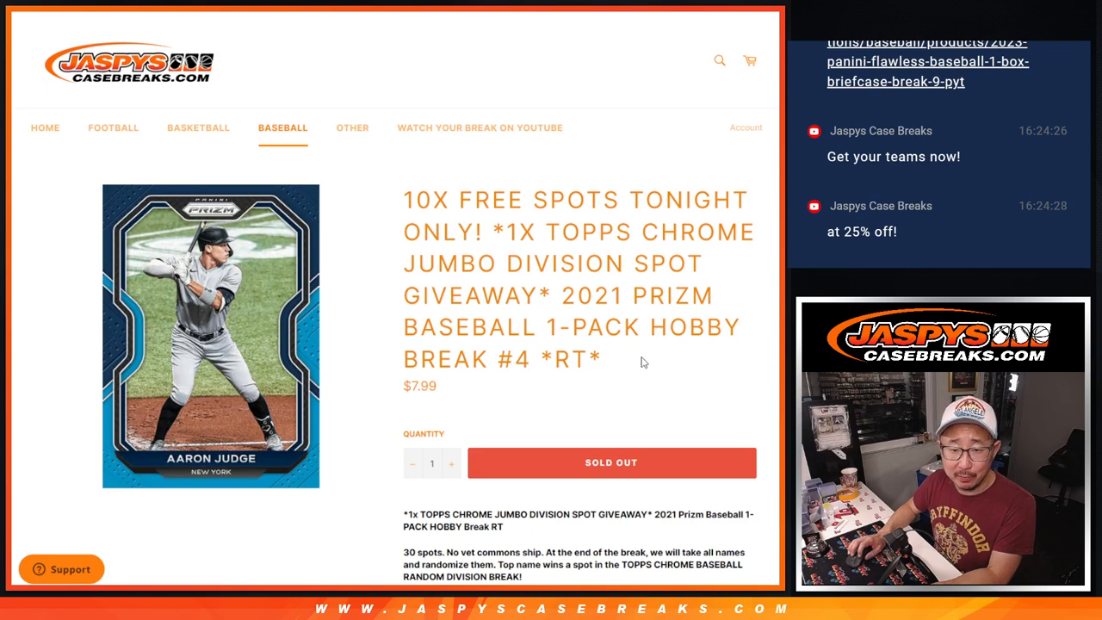
# Reshuffle the 20-name buyer list three more times with Again! for a fresh random order.
pyautogui.moveTo(503, 230); pyautogui.dragTo(552, 297)
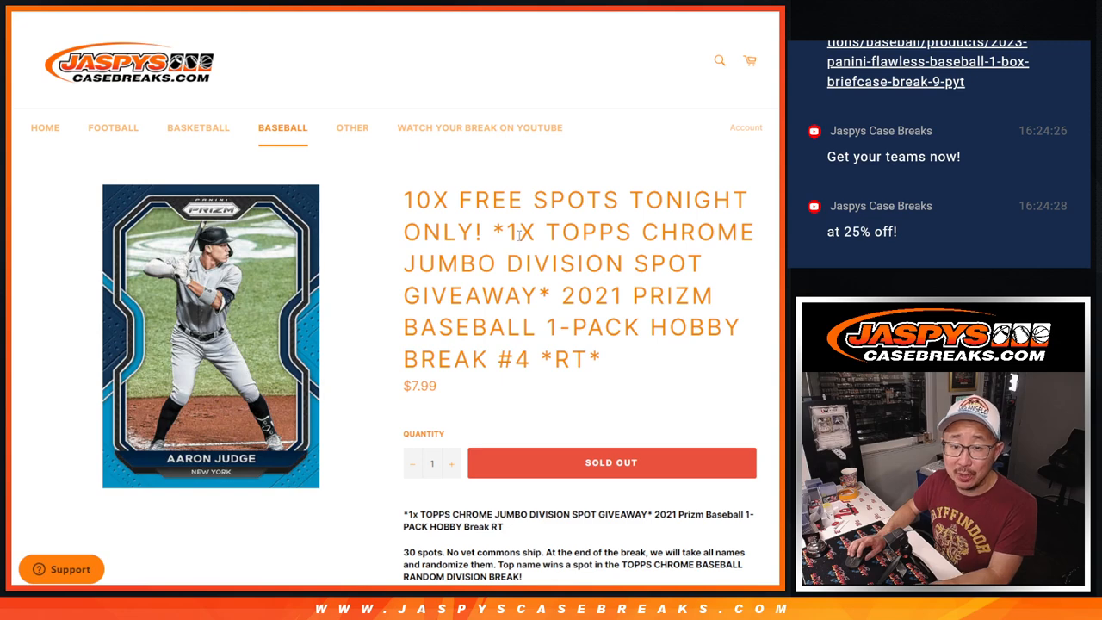
pyautogui.moveTo(437, 200); pyautogui.dragTo(469, 231)
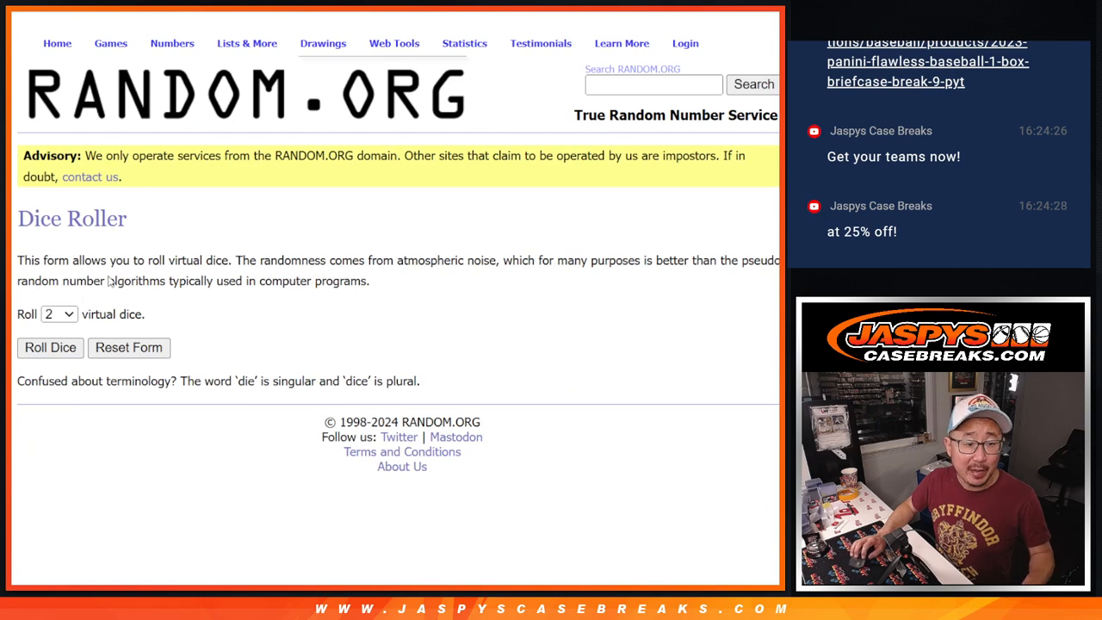
pyautogui.click(50, 348)
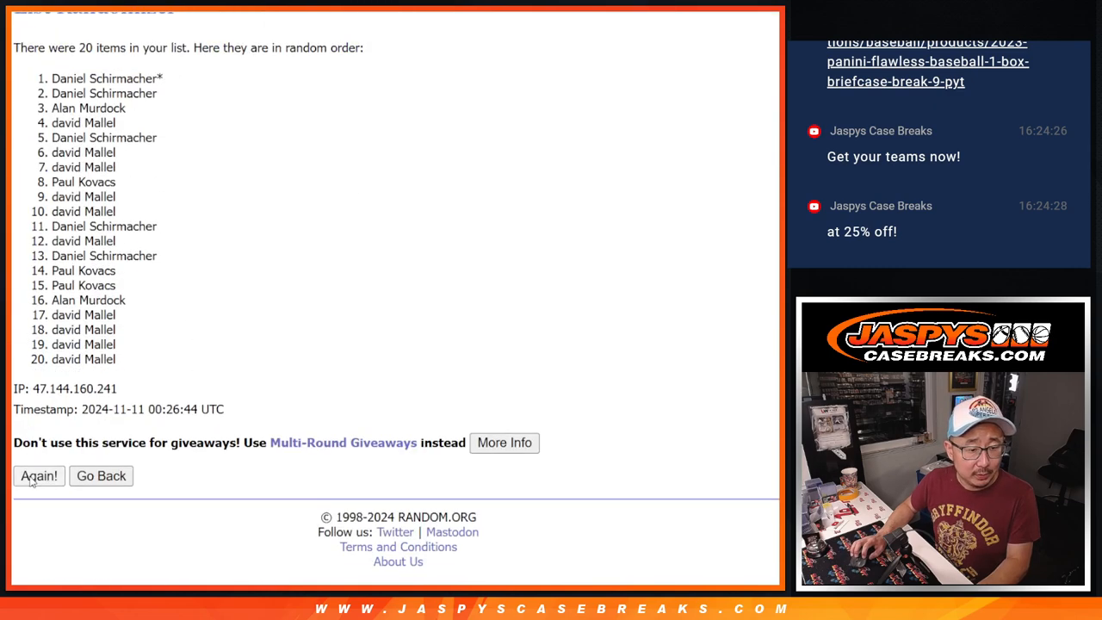
pyautogui.click(38, 476)
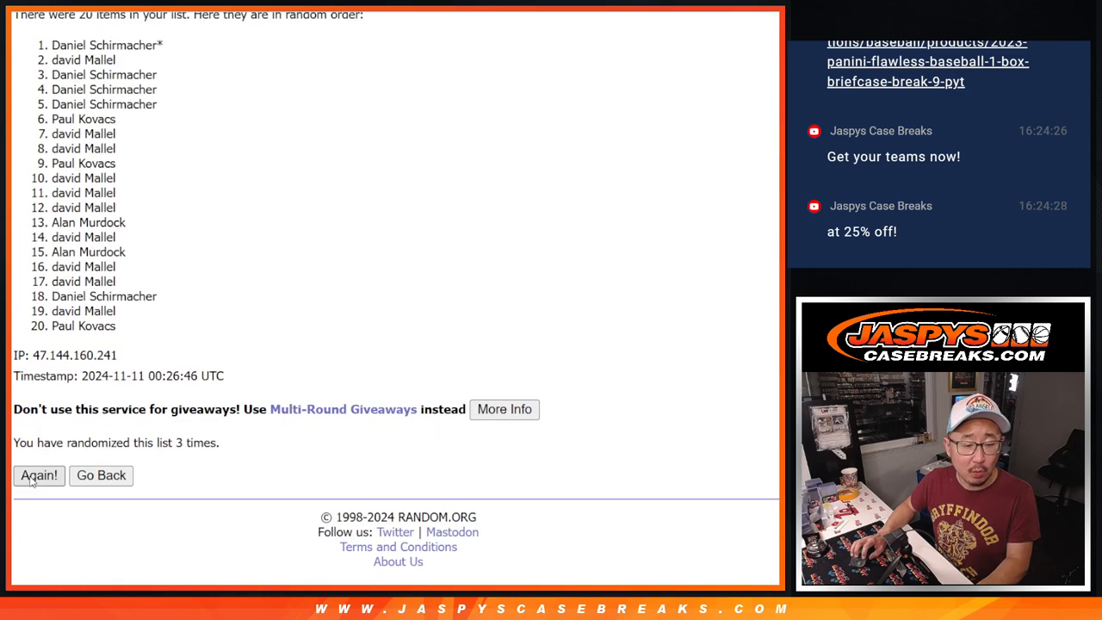
pyautogui.click(38, 475)
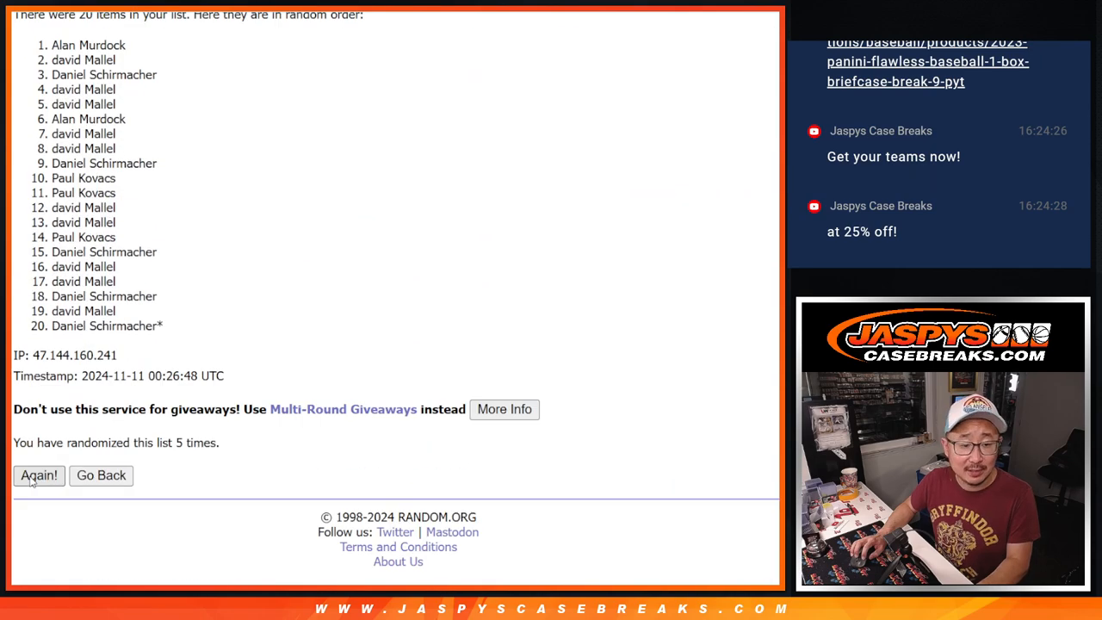
pyautogui.click(38, 475)
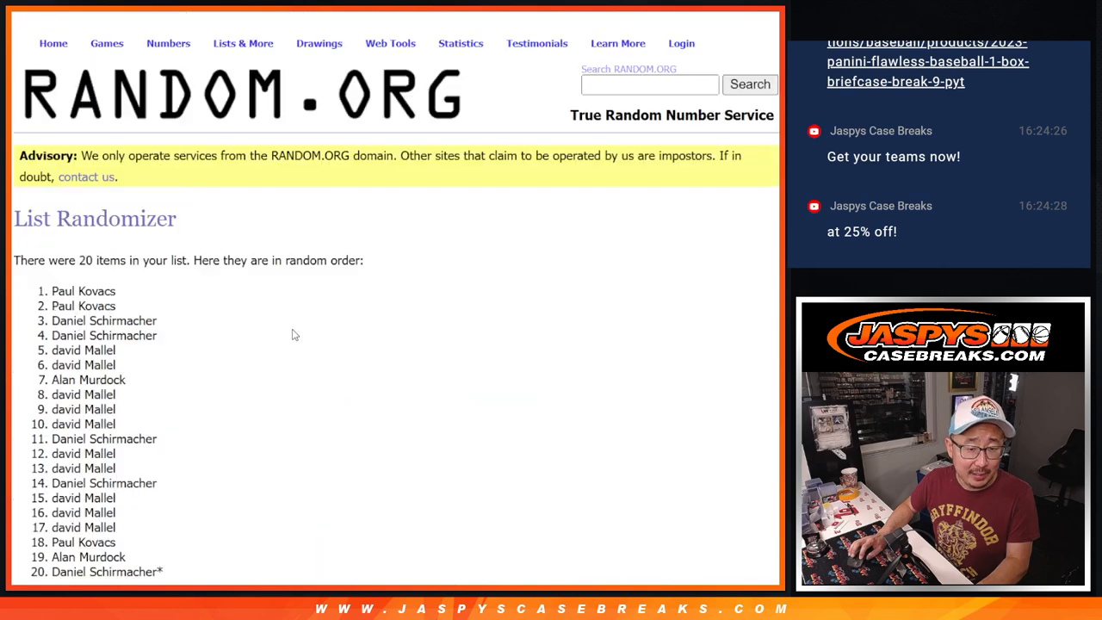
pyautogui.scroll(-3)
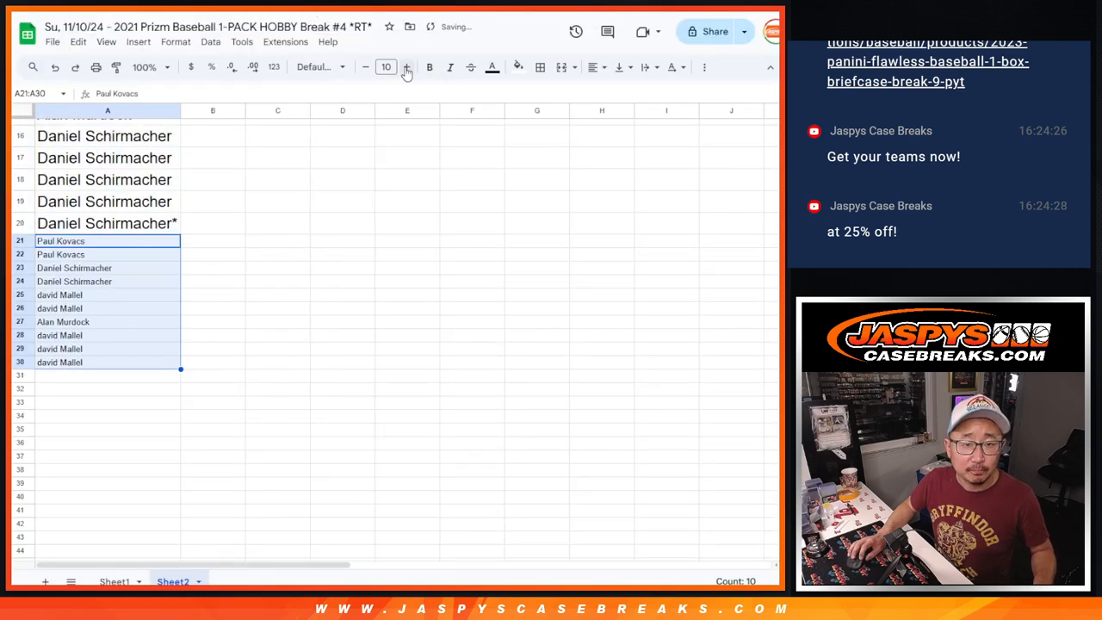
# Add a trailing ^ to the ten added buyer names in A21:A30 and return to the sheet top.
pyautogui.click(407, 67)
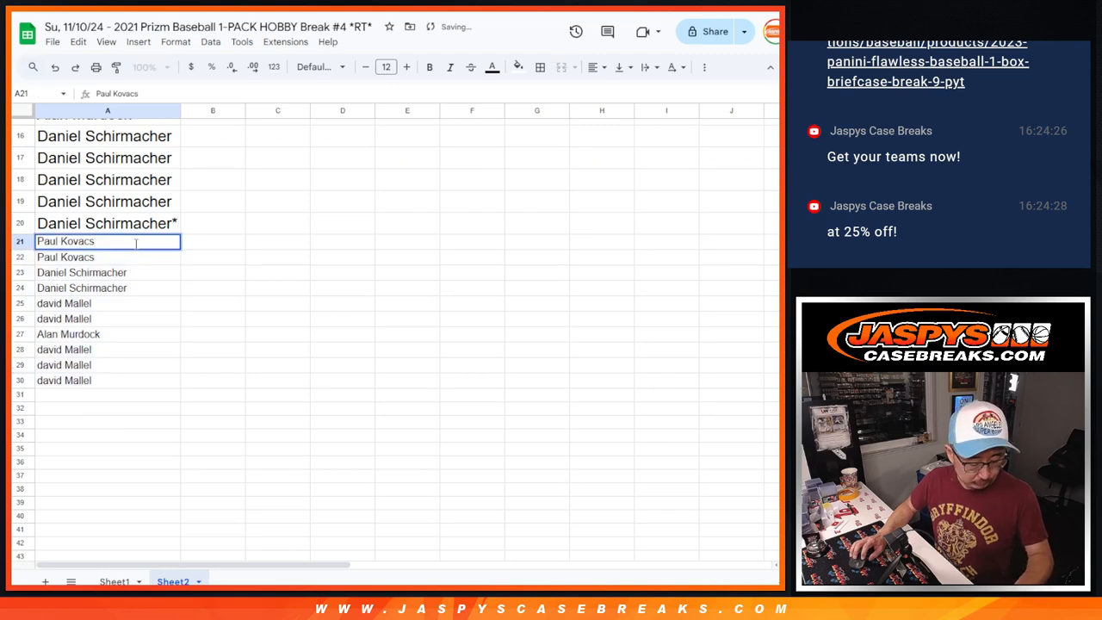
pyautogui.write('^')
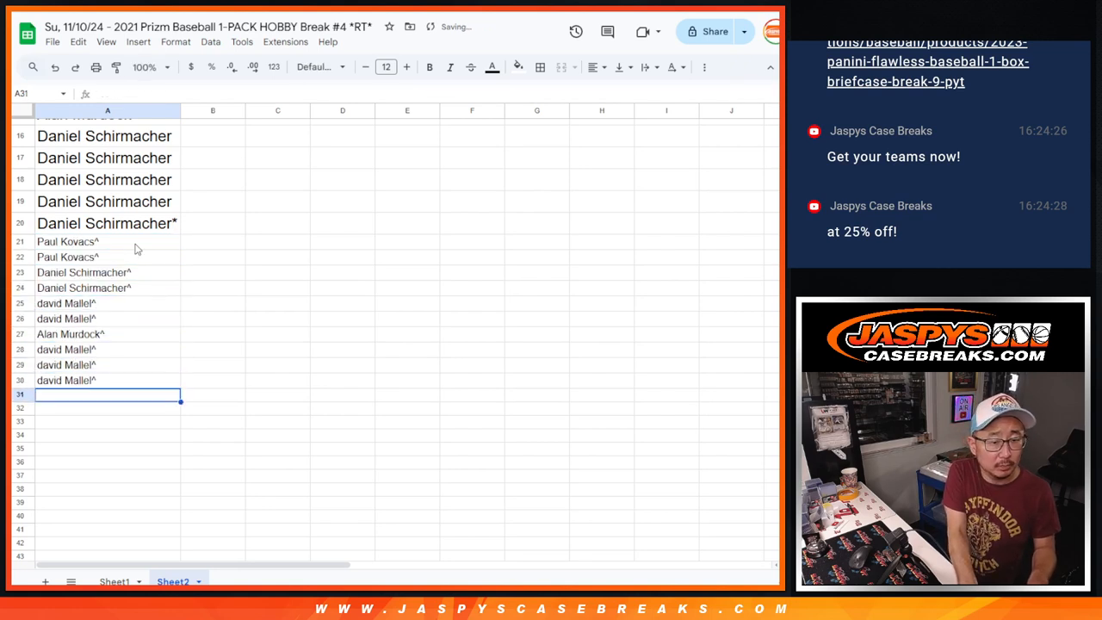
pyautogui.scroll(3)
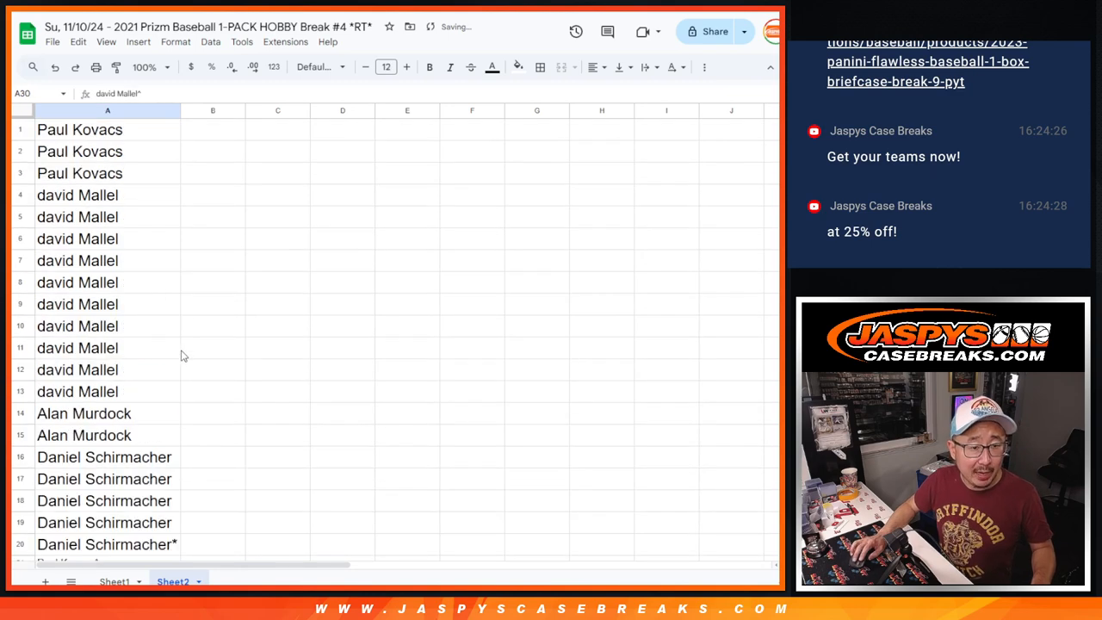
pyautogui.click(113, 583)
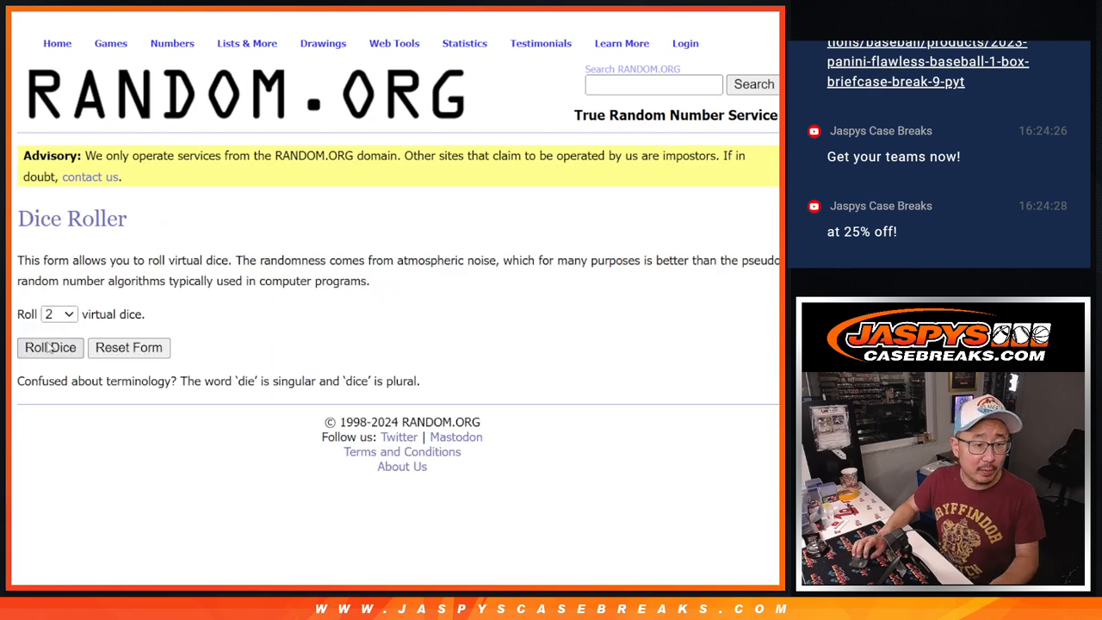
# Reshuffle the 30 buyer names and then the 30 MLB teams until the team list shows 3 randomizations.
pyautogui.click(50, 348)
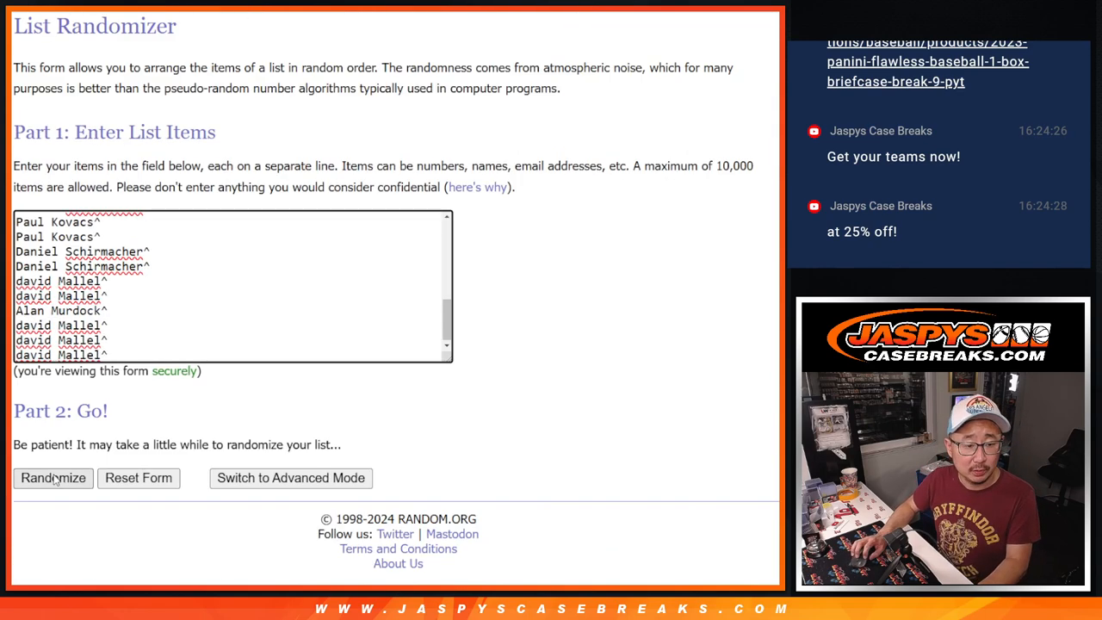
pyautogui.click(52, 479)
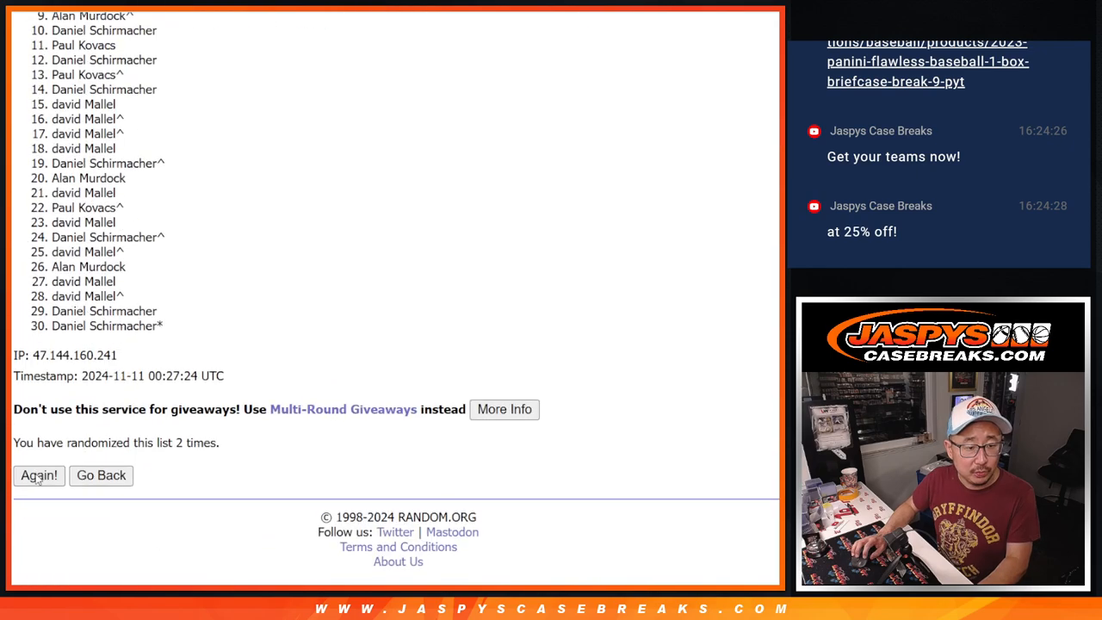
pyautogui.click(38, 475)
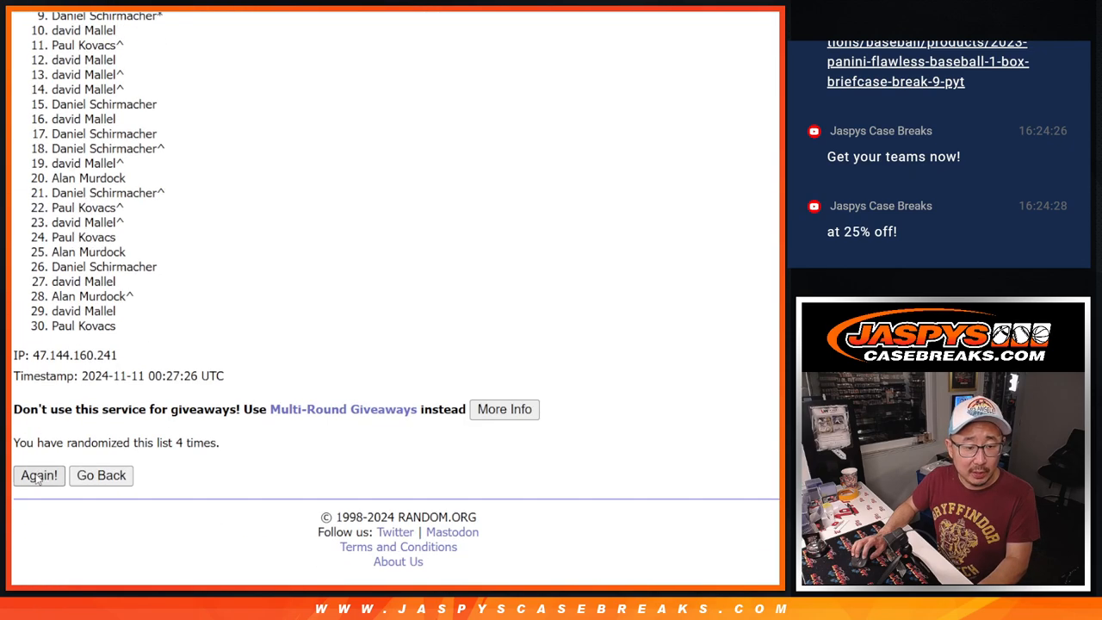
pyautogui.click(38, 476)
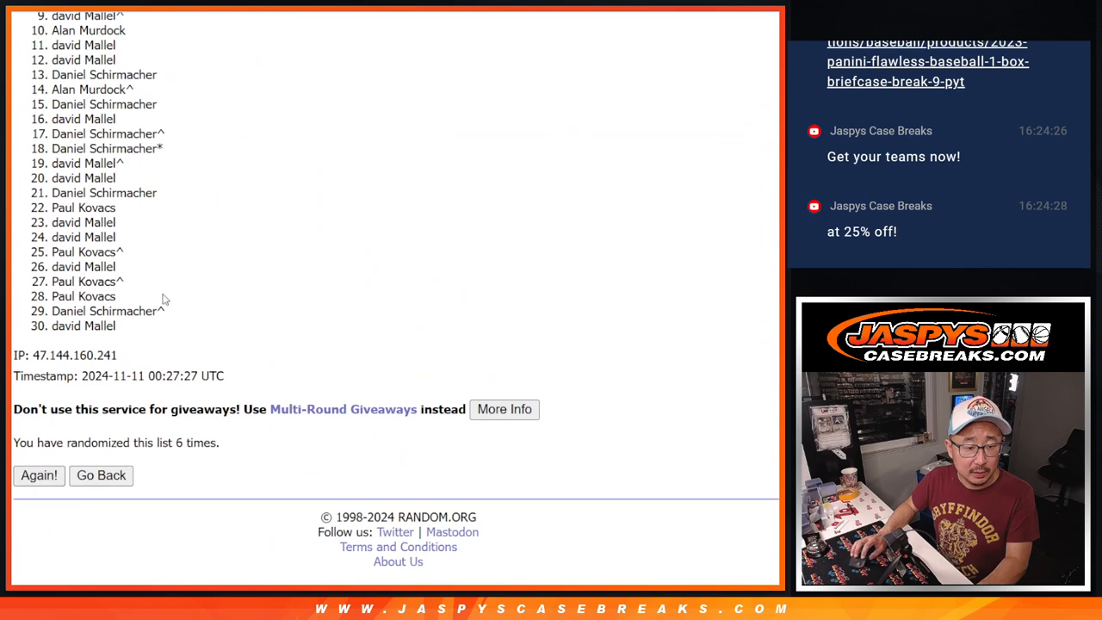
pyautogui.click(38, 476)
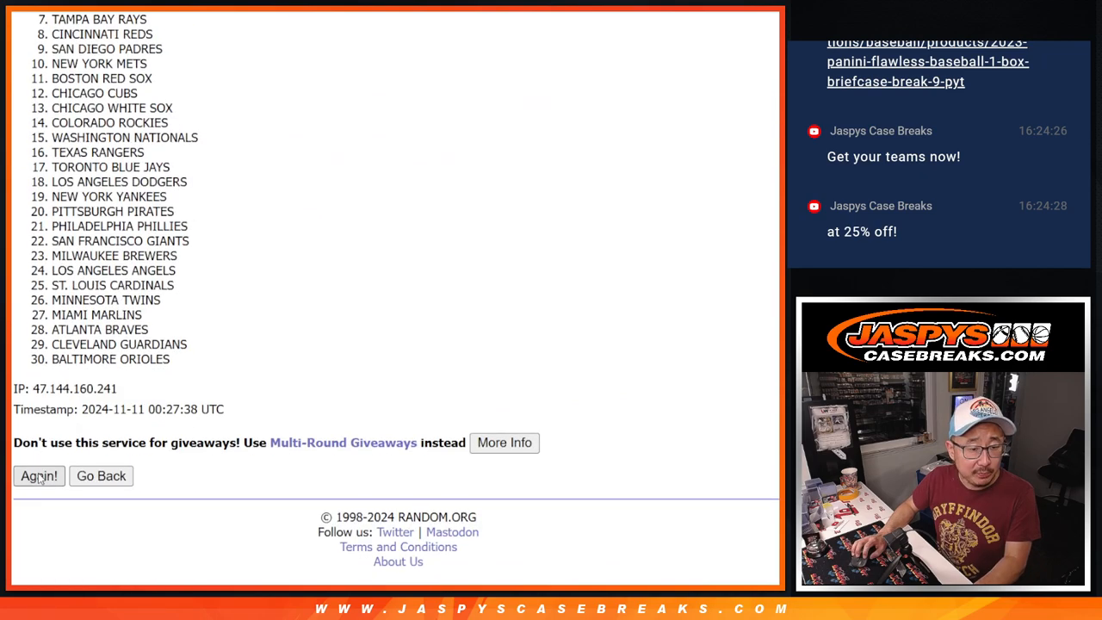
pyautogui.click(38, 475)
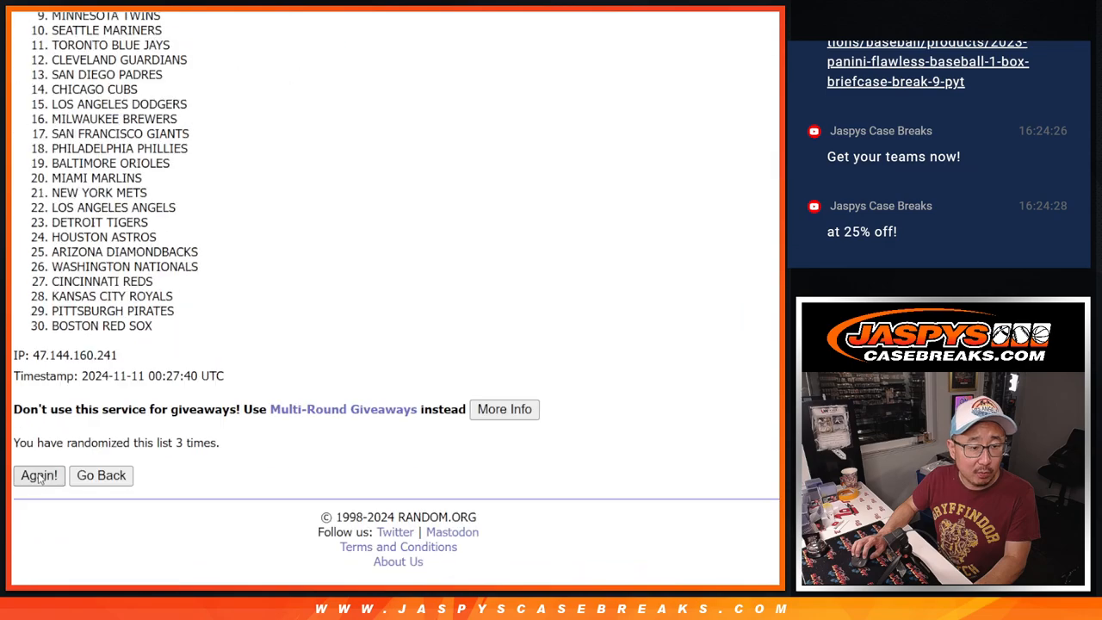
pyautogui.click(38, 475)
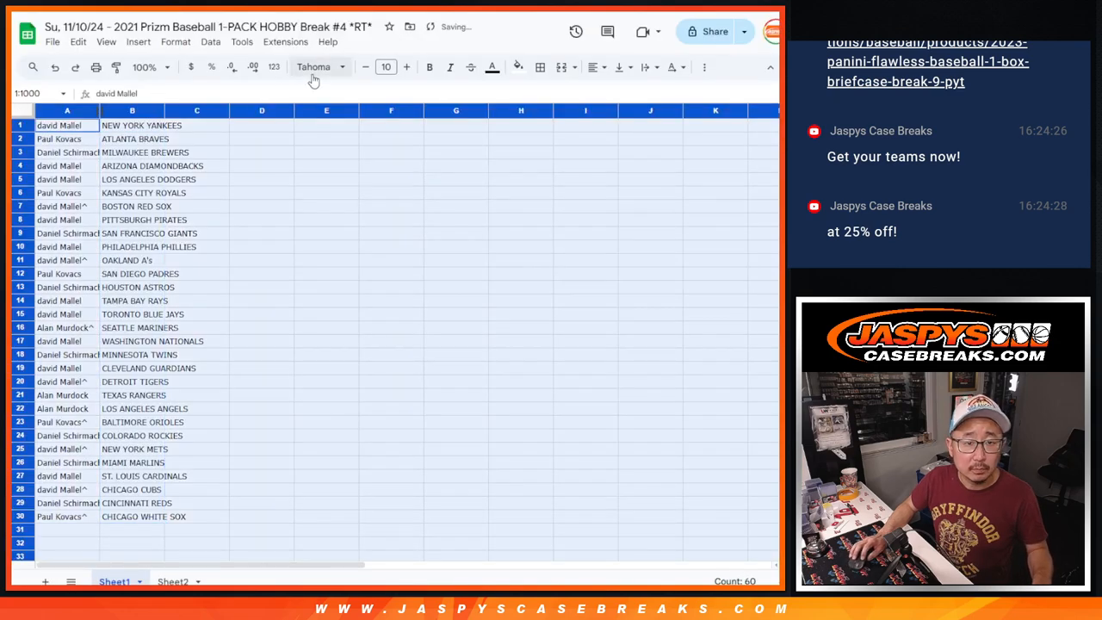
# Review the 30 buyer–team pairings at 150% zoom, then set the sheet zoom back to 90%.
pyautogui.click(407, 67)
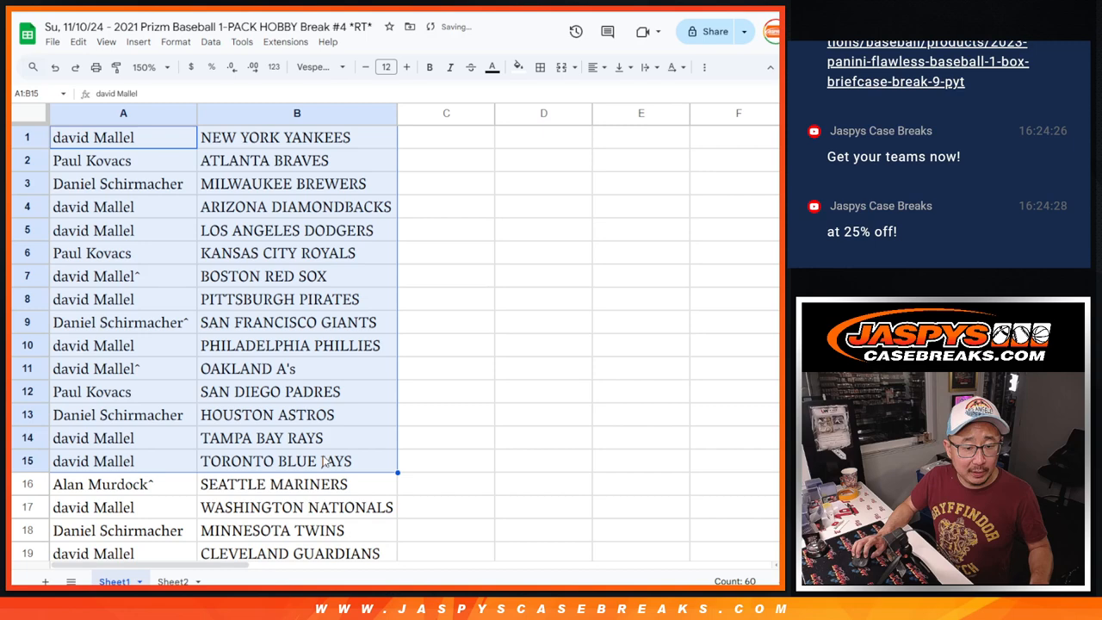
pyautogui.scroll(-3)
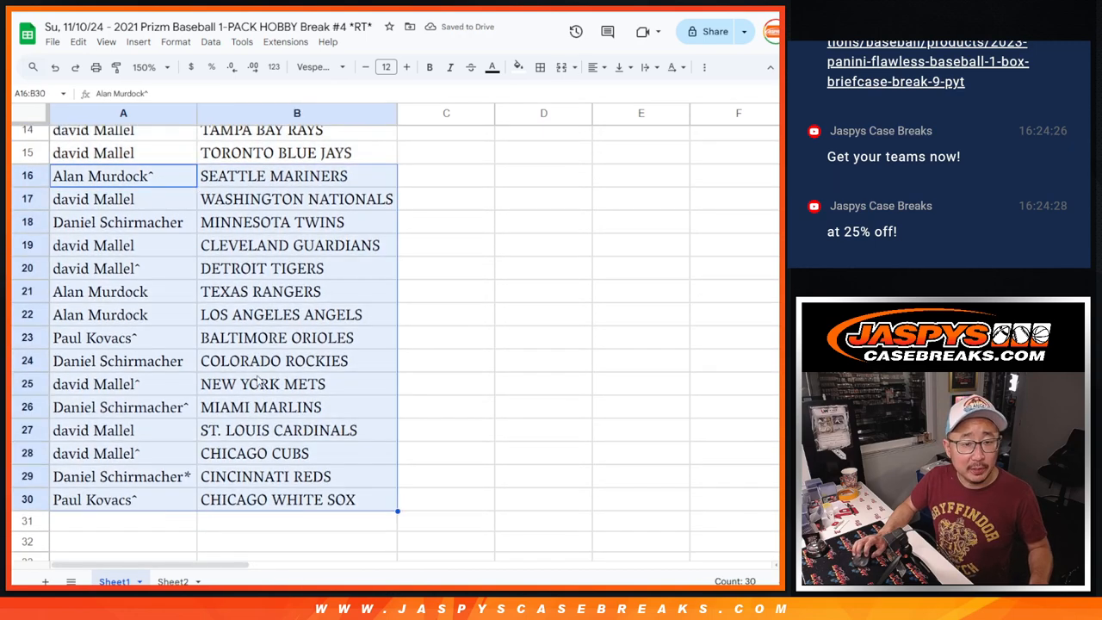
pyautogui.scroll(3)
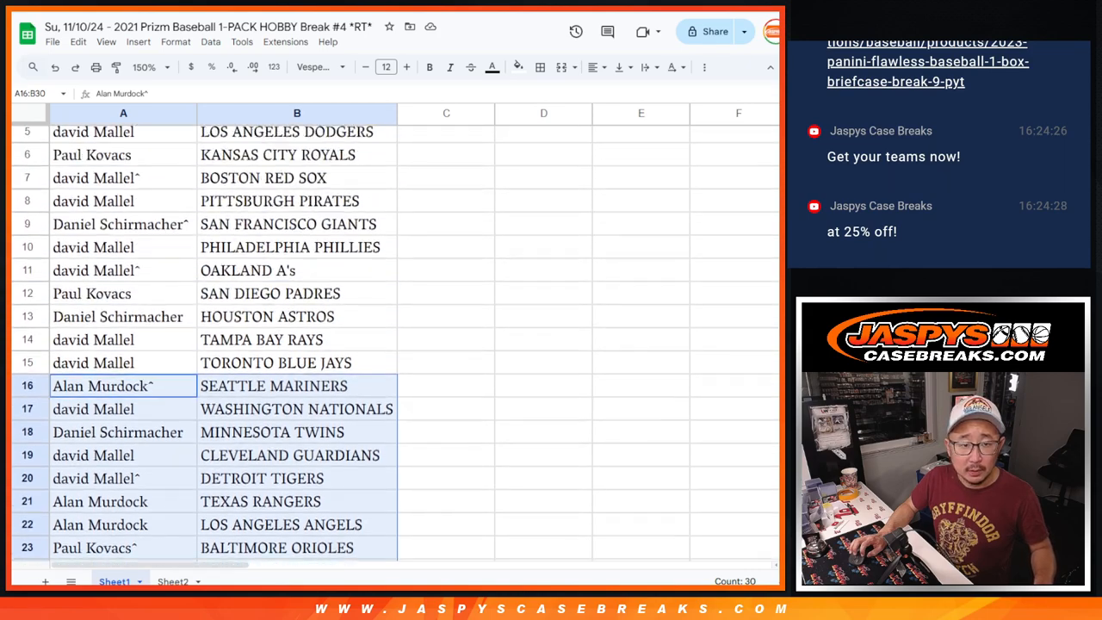
pyautogui.click(165, 67)
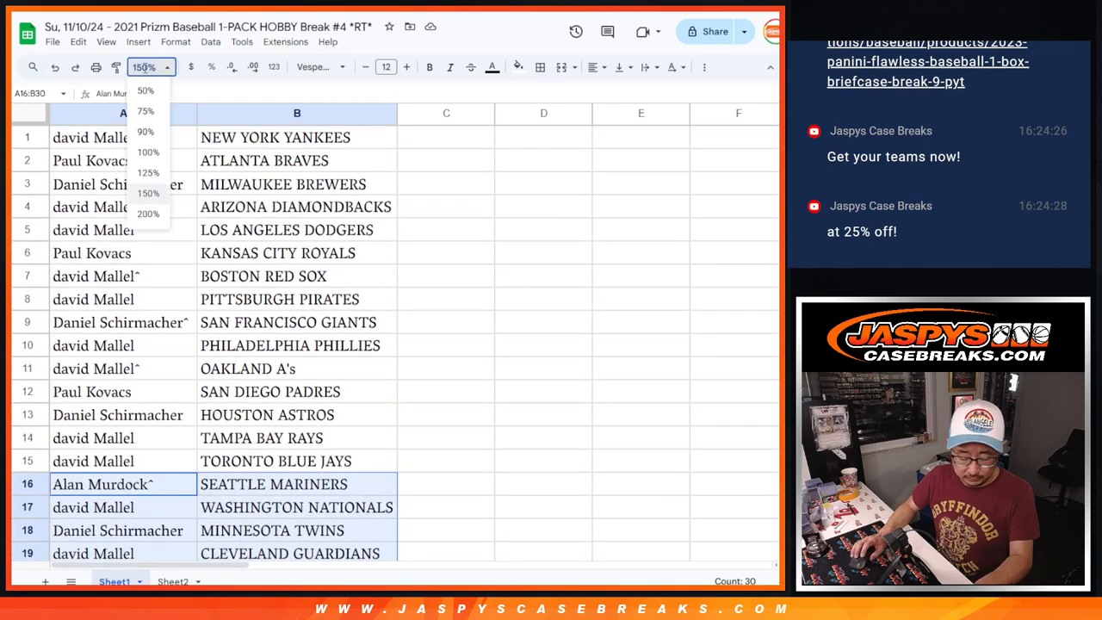
pyautogui.click(145, 131)
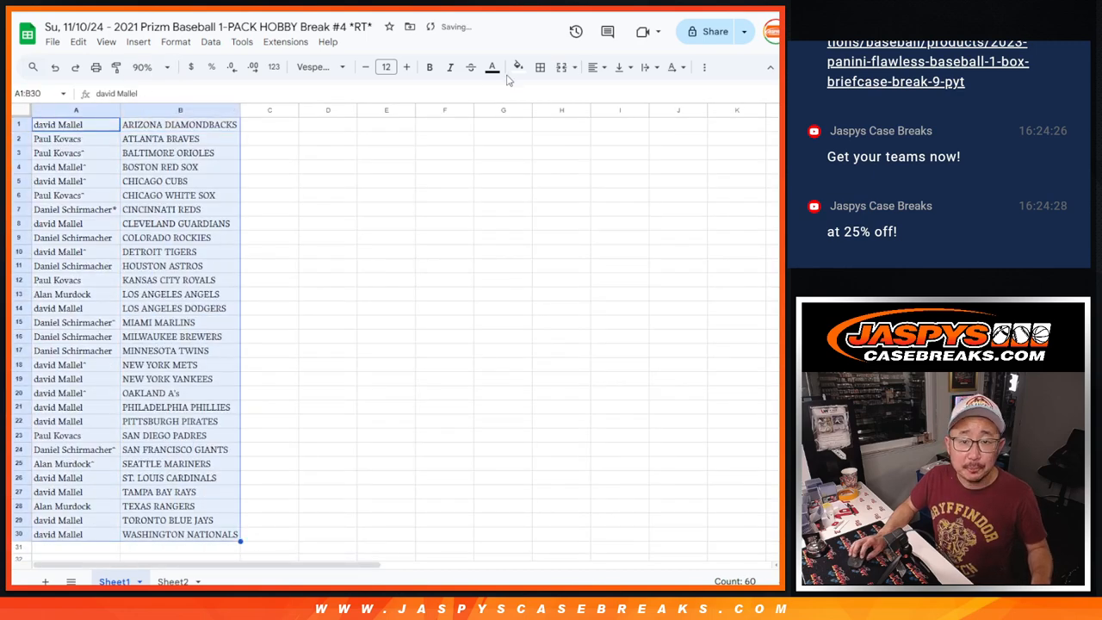
# Print the sorted pairing list as a one-page portrait printout.
pyautogui.press('ctrl+p')
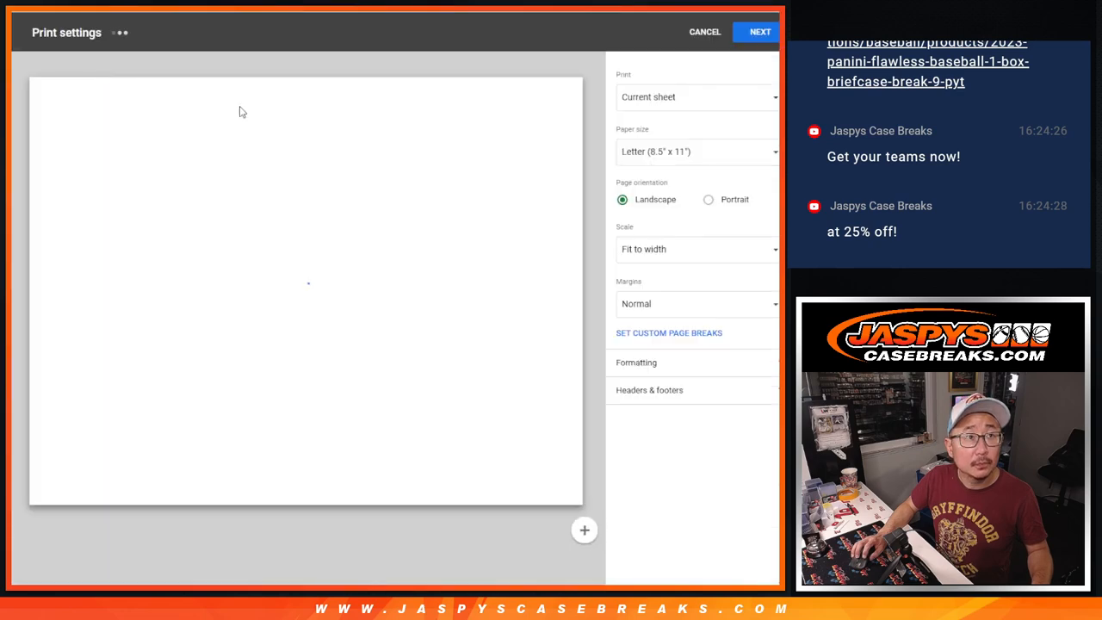
pyautogui.click(703, 200)
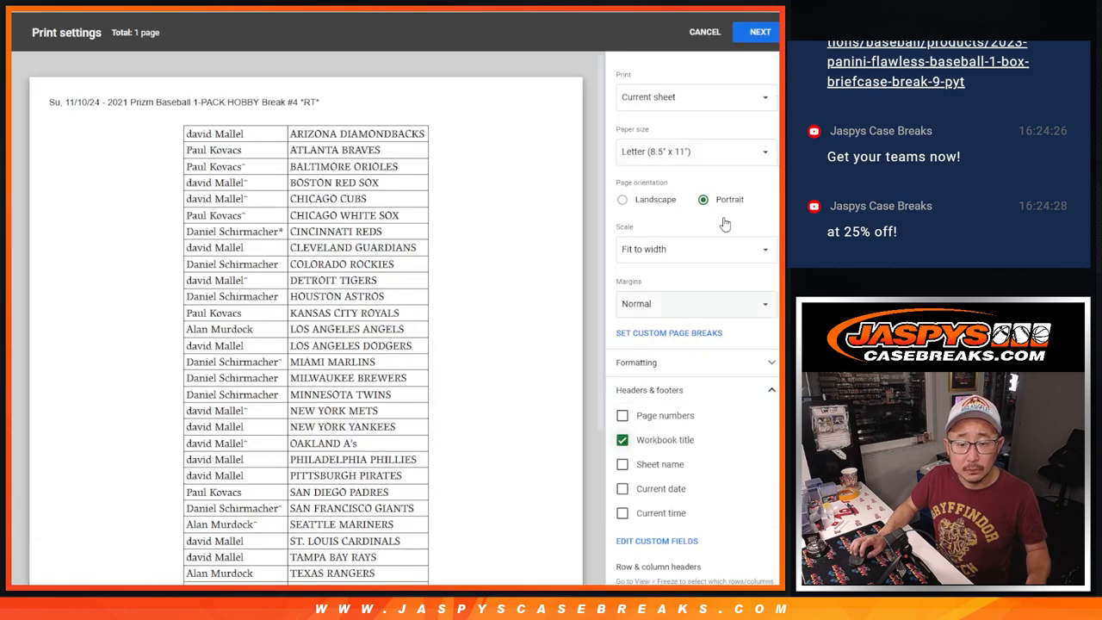
pyautogui.click(758, 31)
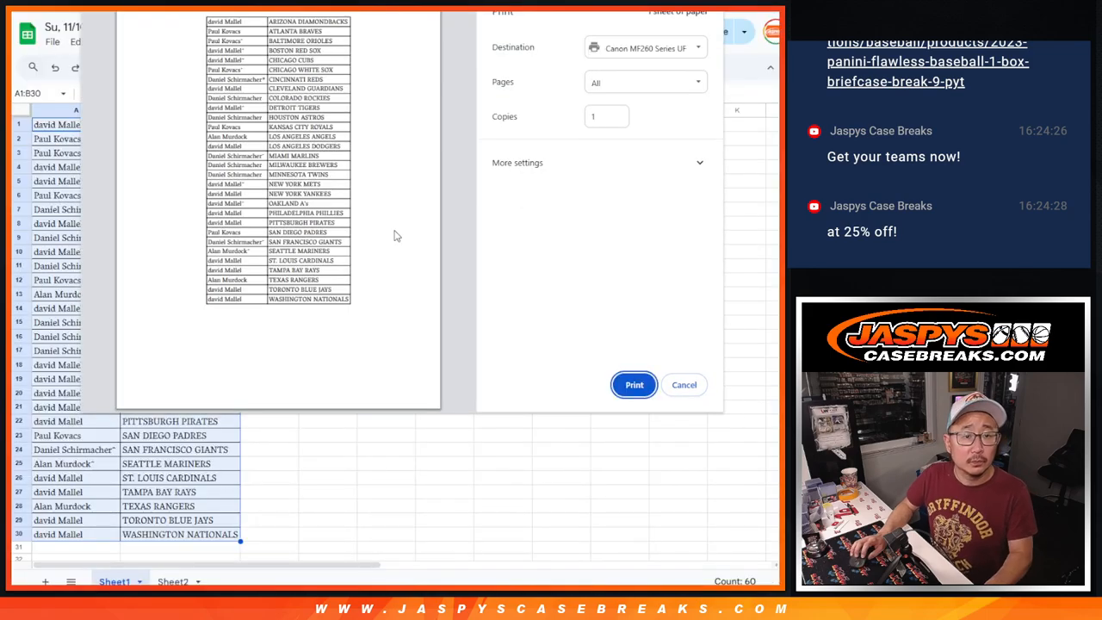
pyautogui.click(684, 386)
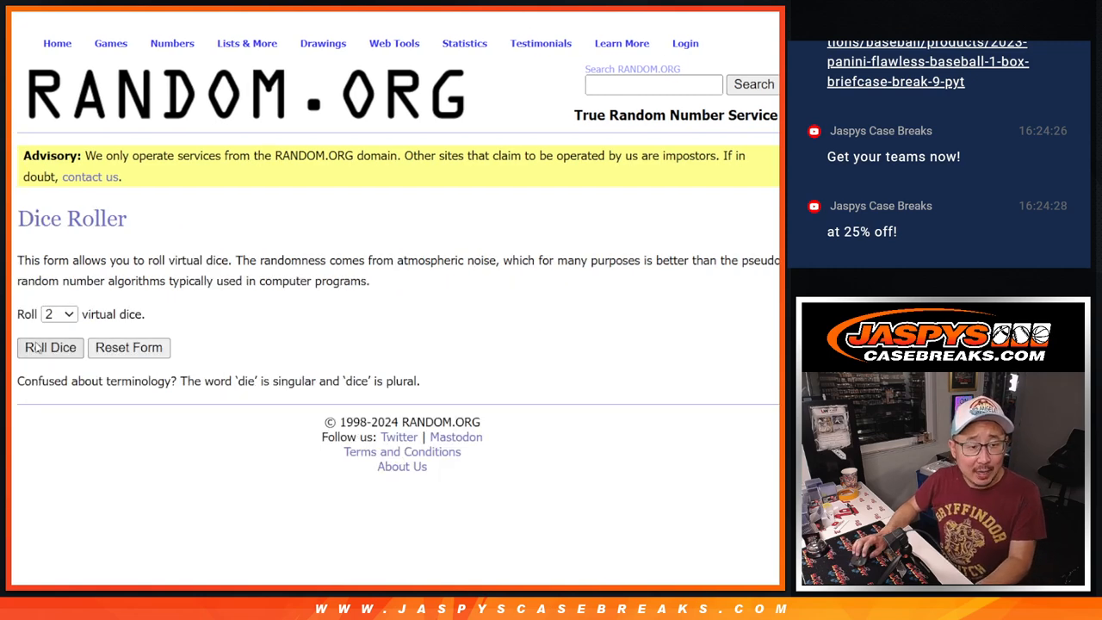
# Shuffle the 30 buyer names to a 7th randomization and highlight the top name as giveaway winner.
pyautogui.click(50, 348)
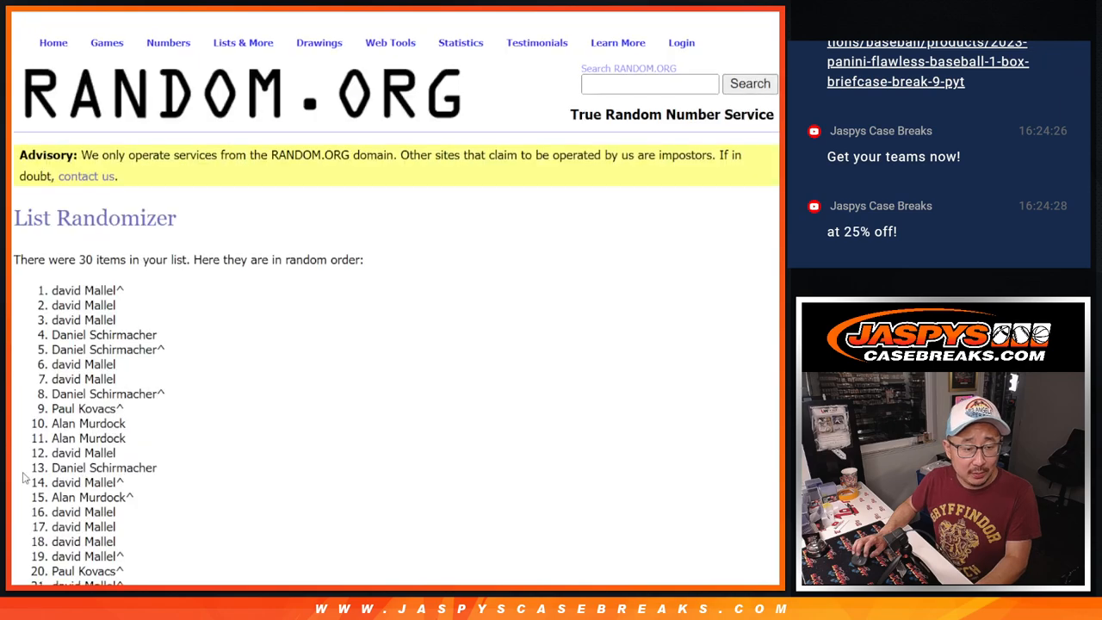
pyautogui.scroll(-3)
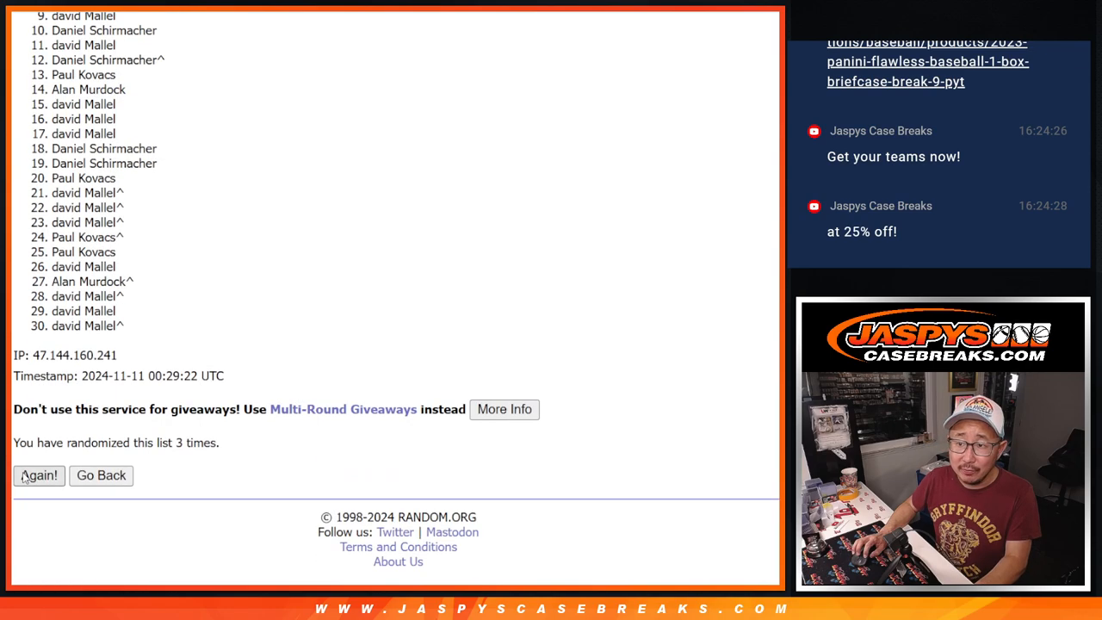
pyautogui.click(38, 475)
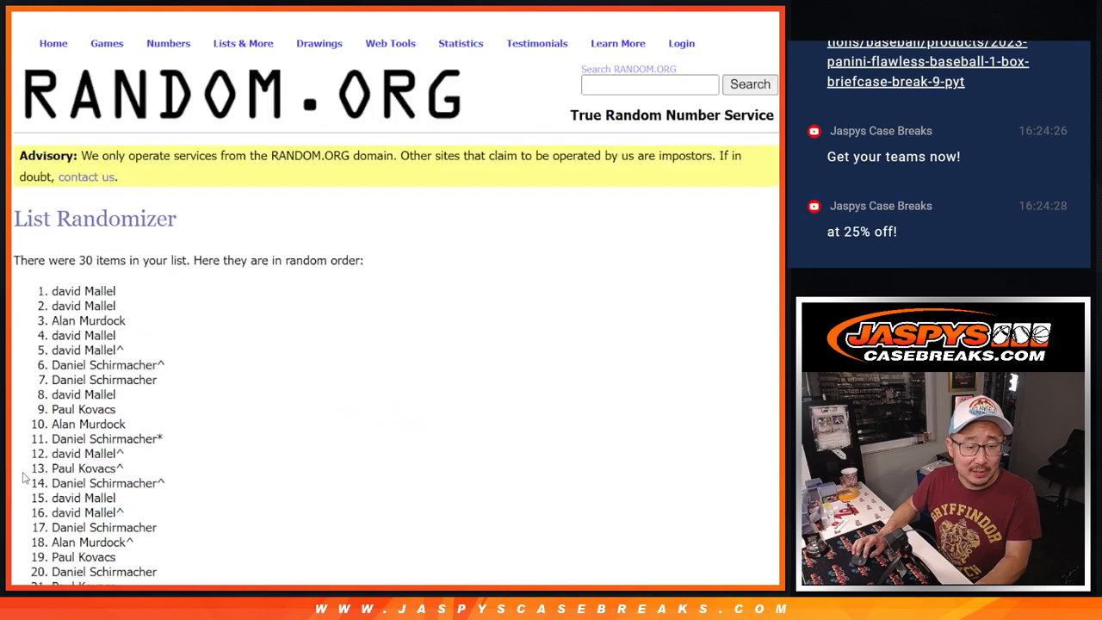
pyautogui.scroll(-3)
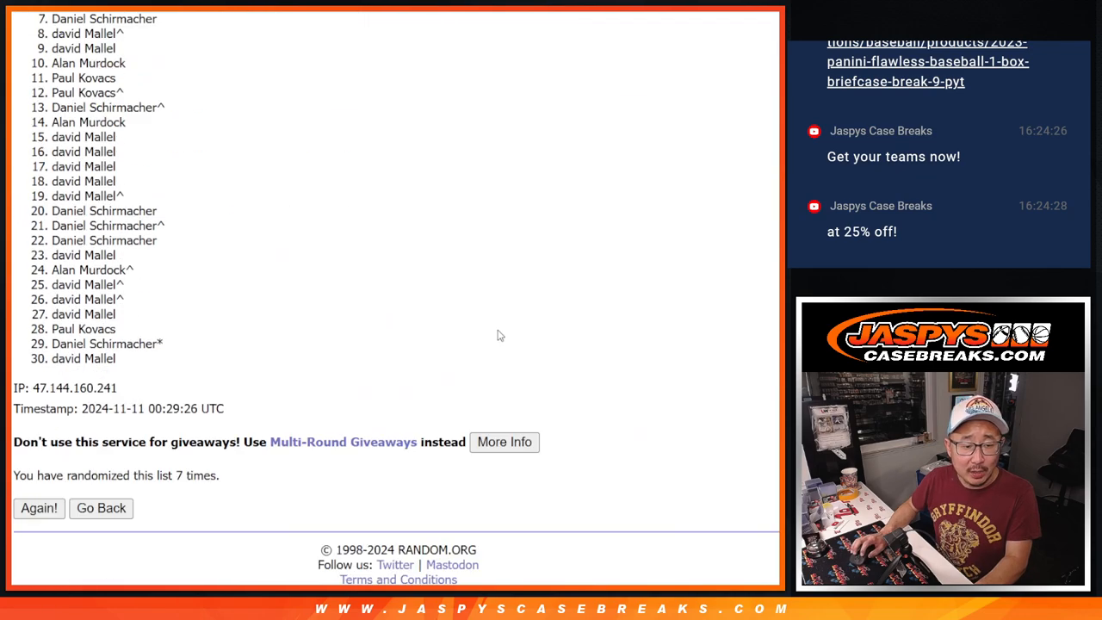
pyautogui.scroll(-3)
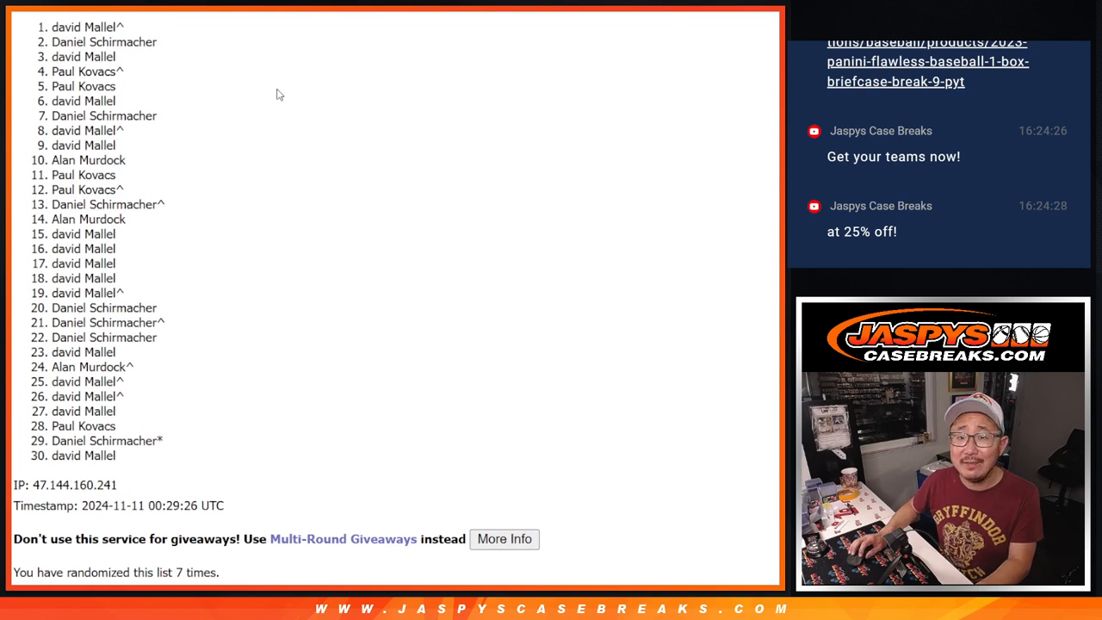
pyautogui.doubleClick(83, 27)
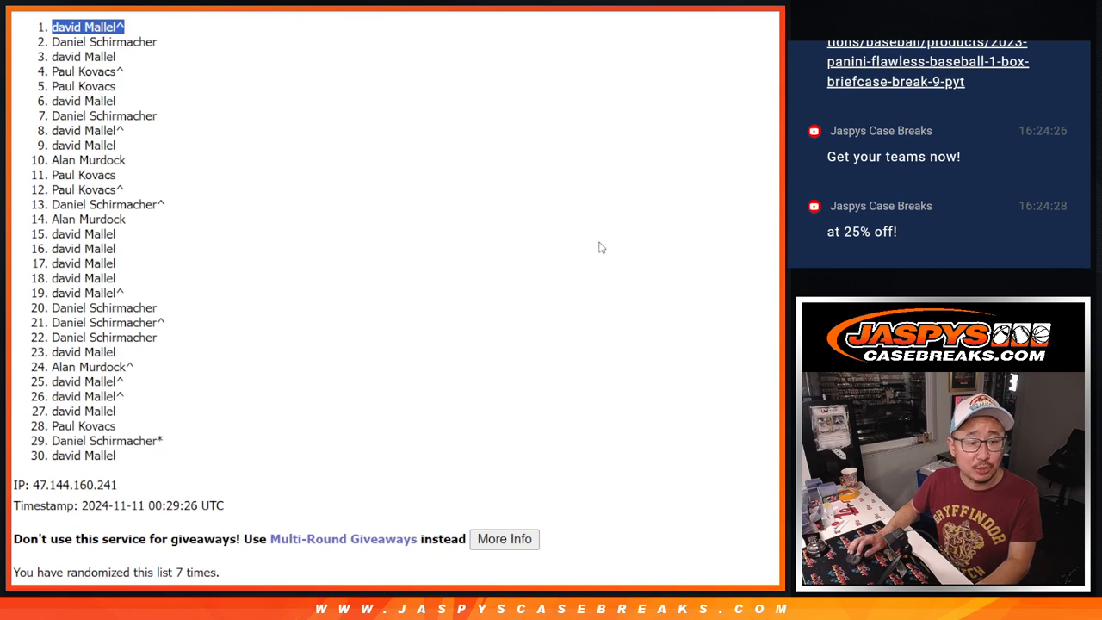